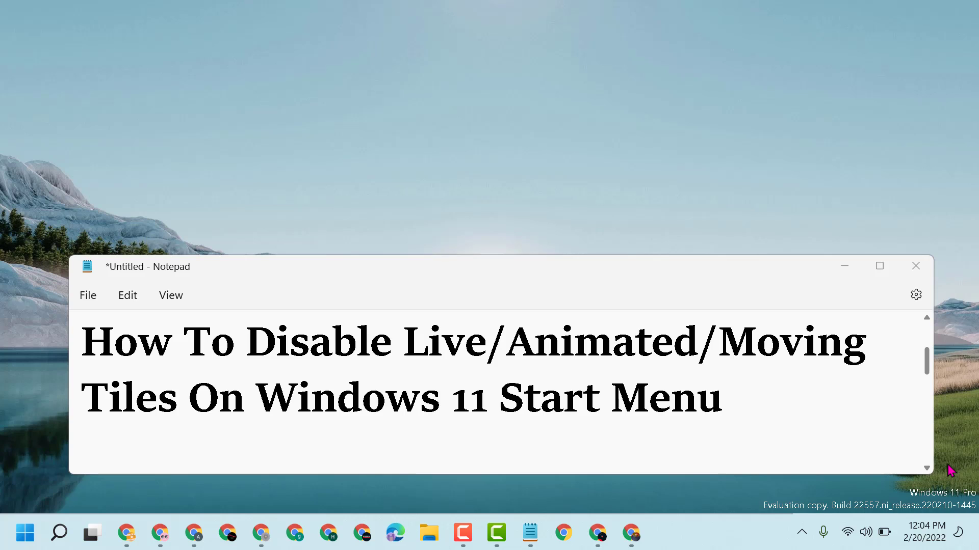
mouse_move(866, 275)
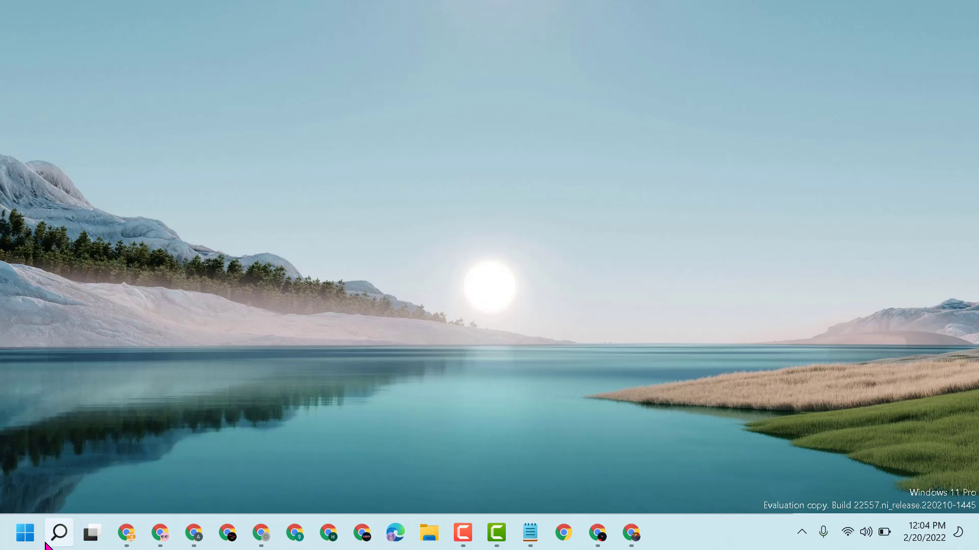
Search Windows for 'gr' to find Edit group policy
click(59, 532)
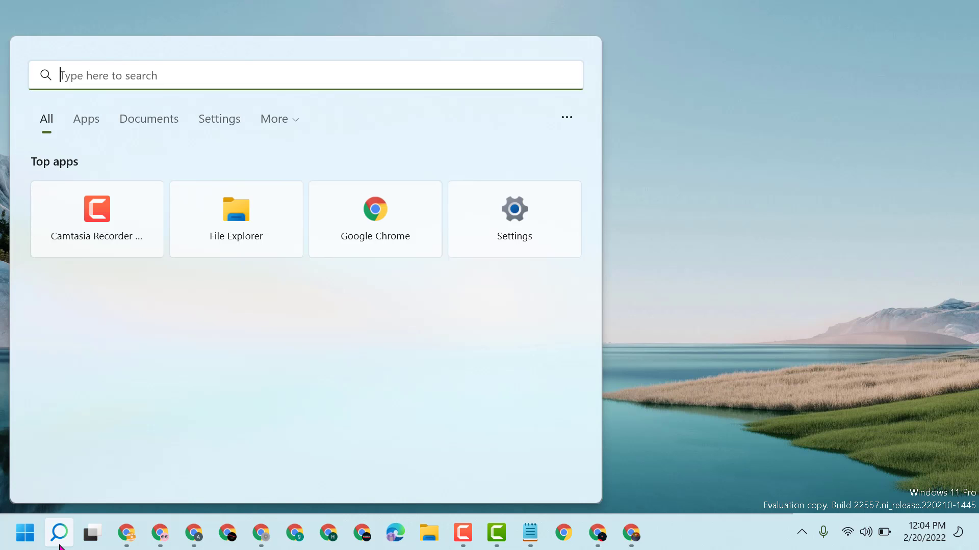
text(gr)
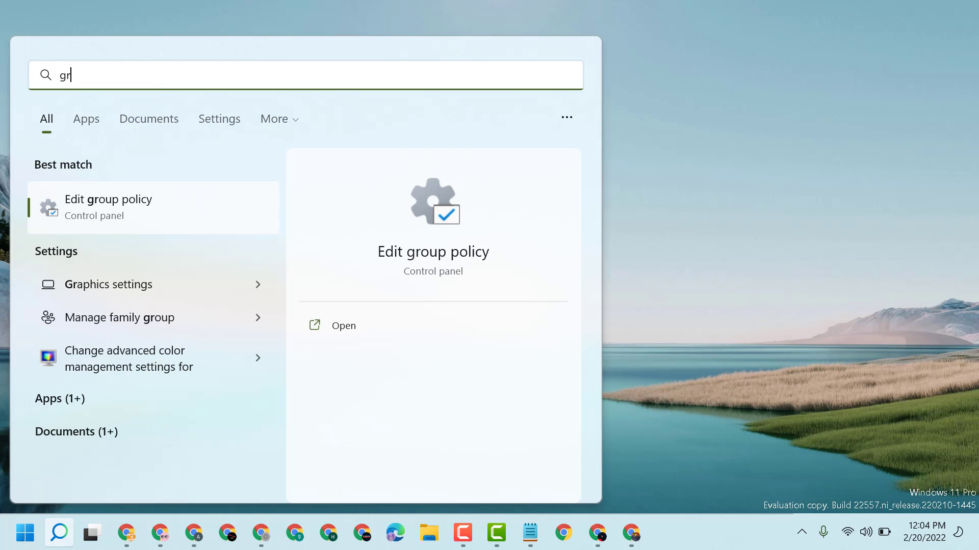
mouse_move(129, 213)
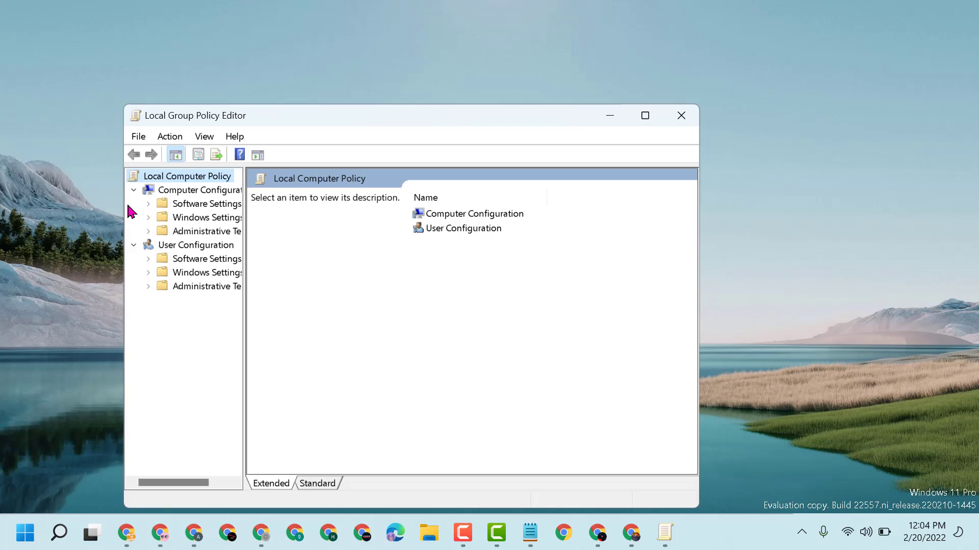
mouse_move(247, 289)
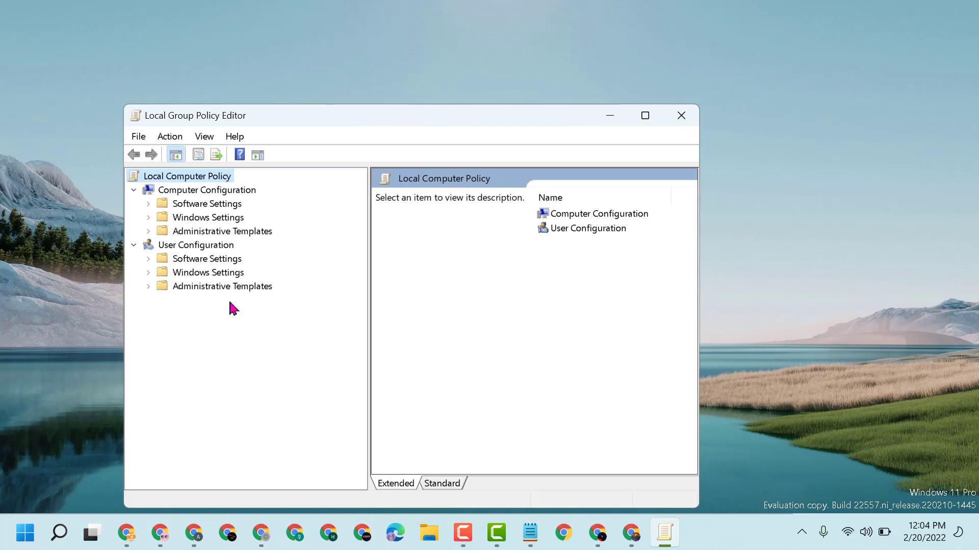
Expand User Configuration Administrative Templates > Start Menu and Taskbar and select Notifications
click(148, 286)
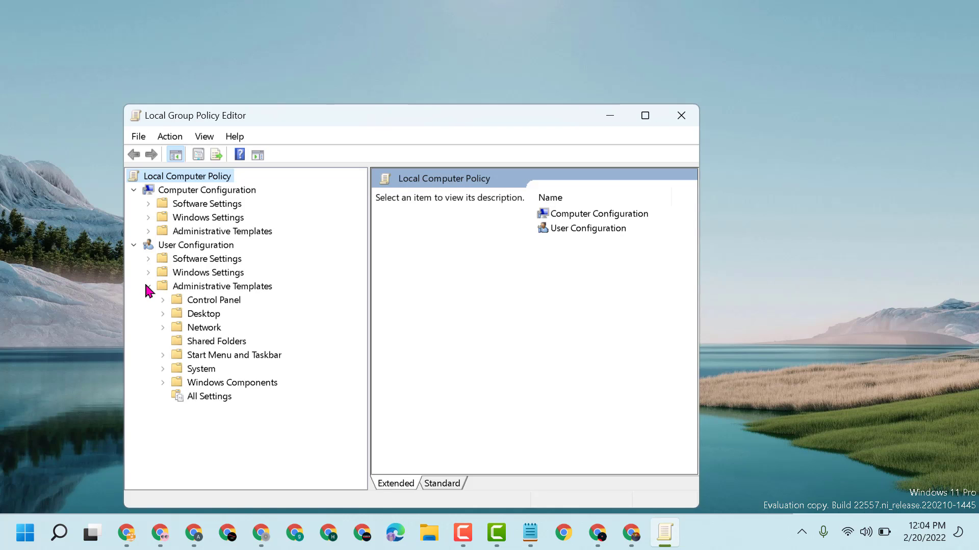
click(147, 286)
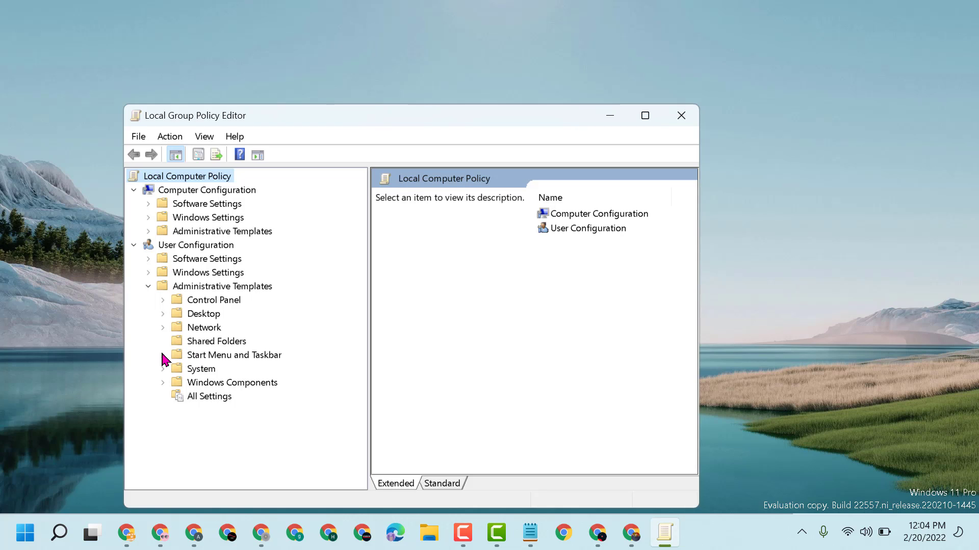
click(162, 355)
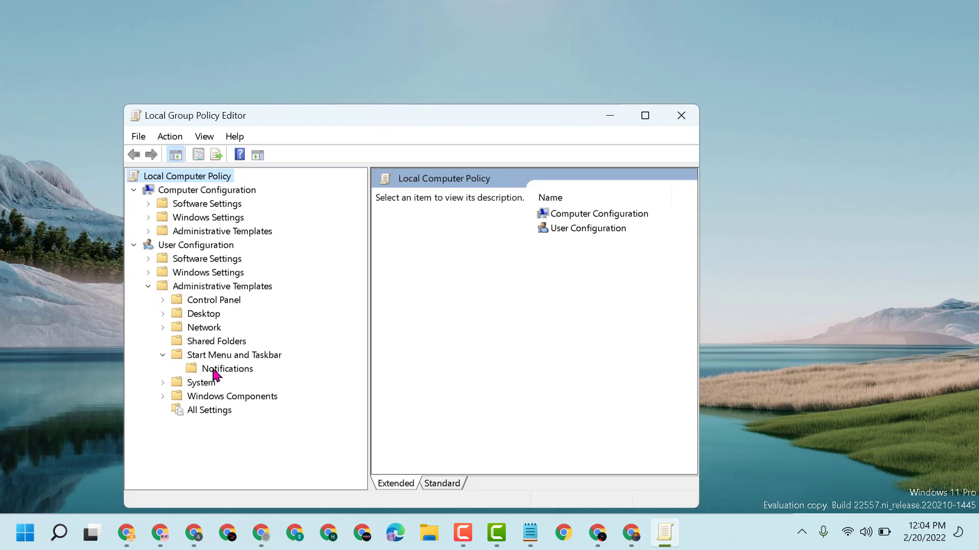
click(228, 368)
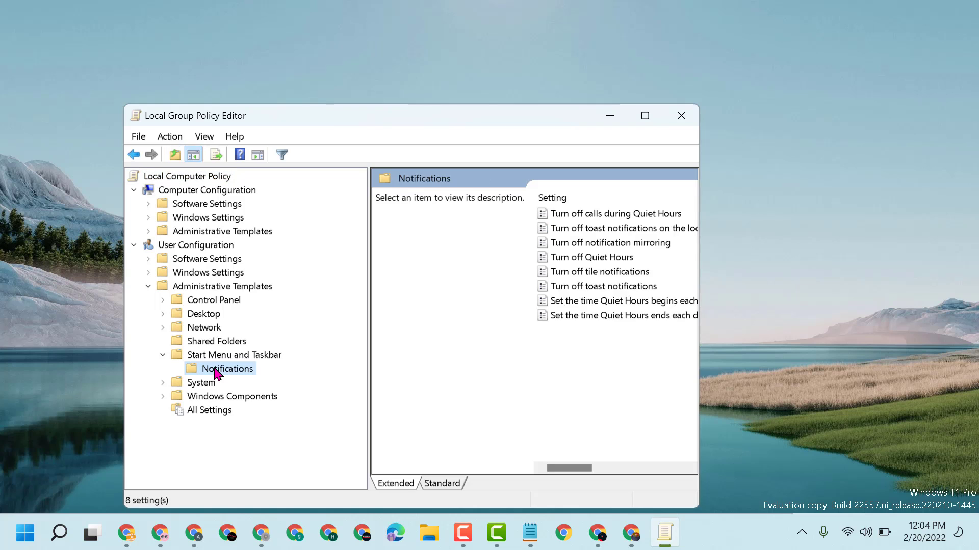
mouse_move(699, 261)
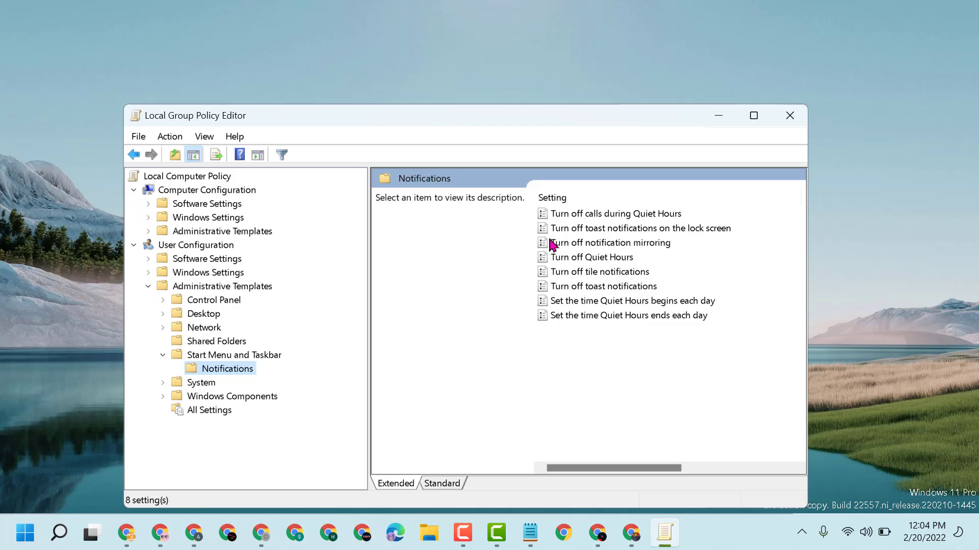
mouse_move(590, 289)
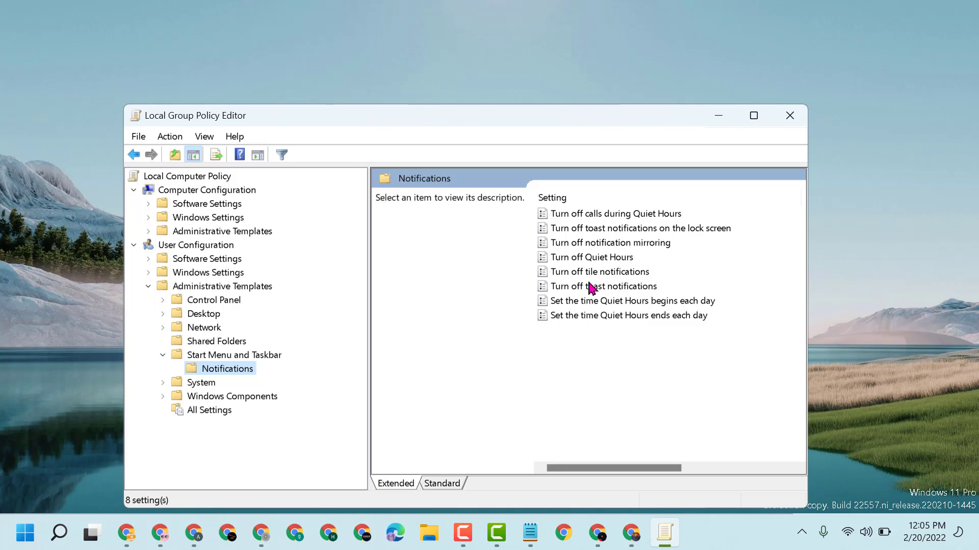
mouse_move(630, 275)
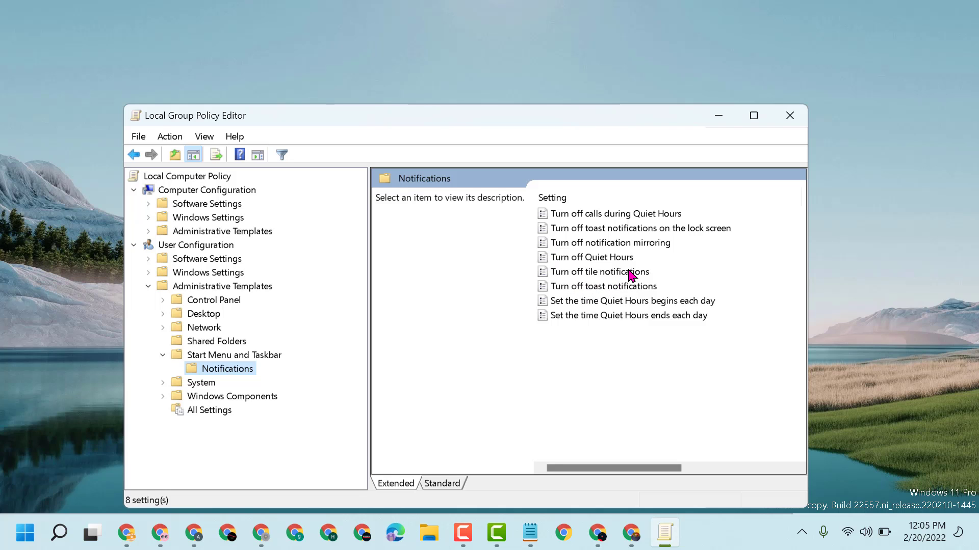
Open the edit dialog for the 'Turn off tile notifications' policy
right_click(598, 271)
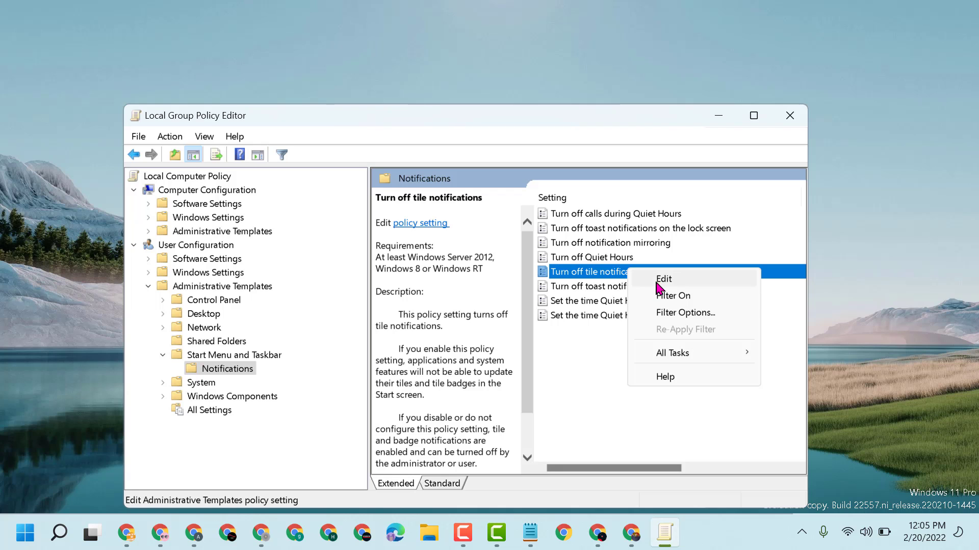
click(662, 278)
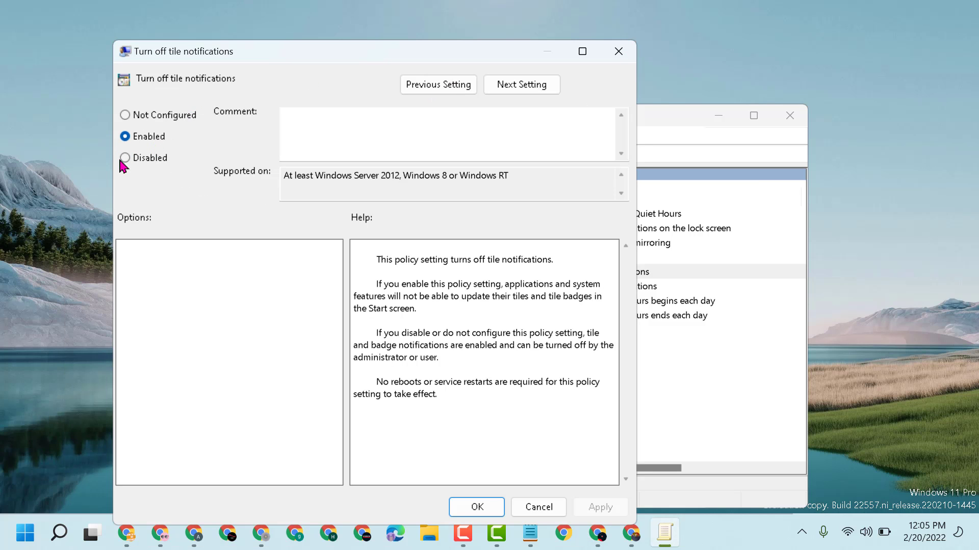
mouse_move(592, 520)
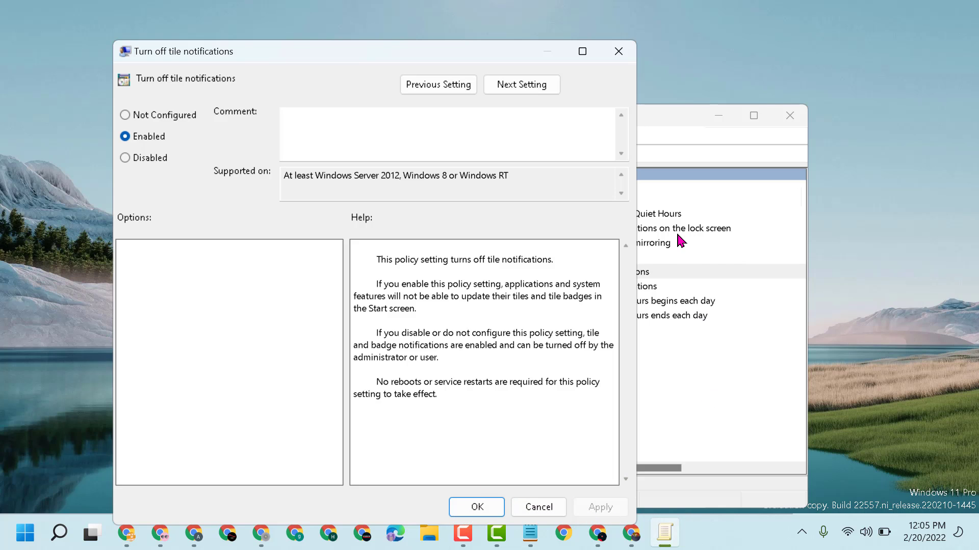
mouse_move(645, 320)
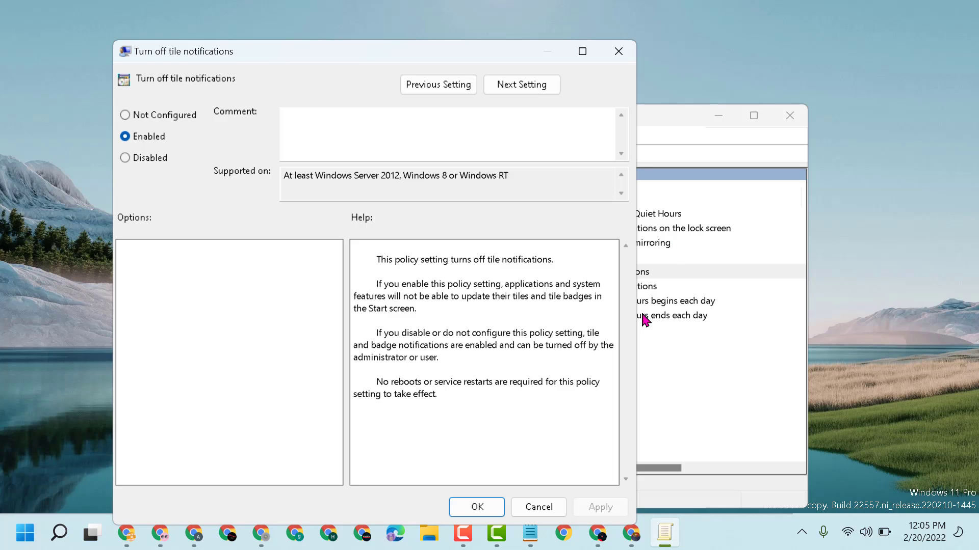
mouse_move(634, 345)
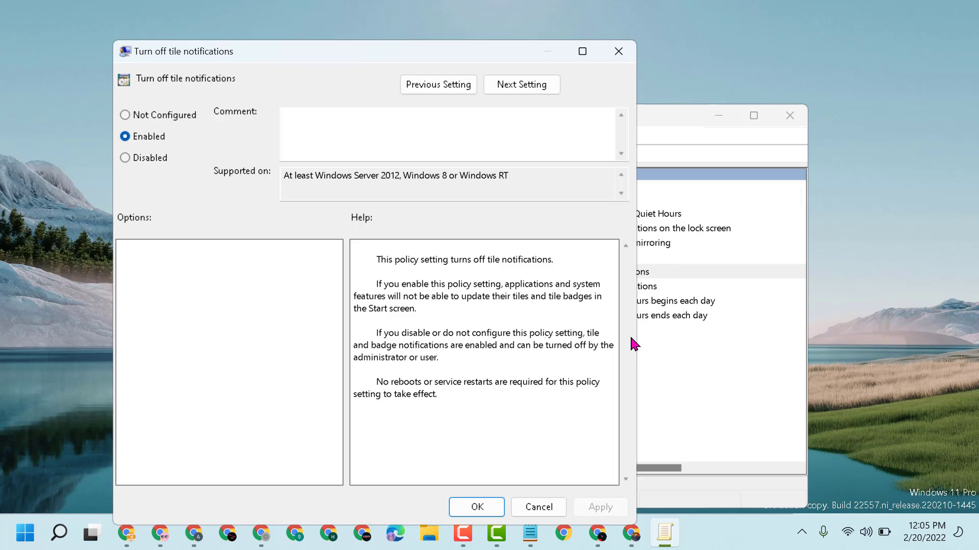
mouse_move(40, 141)
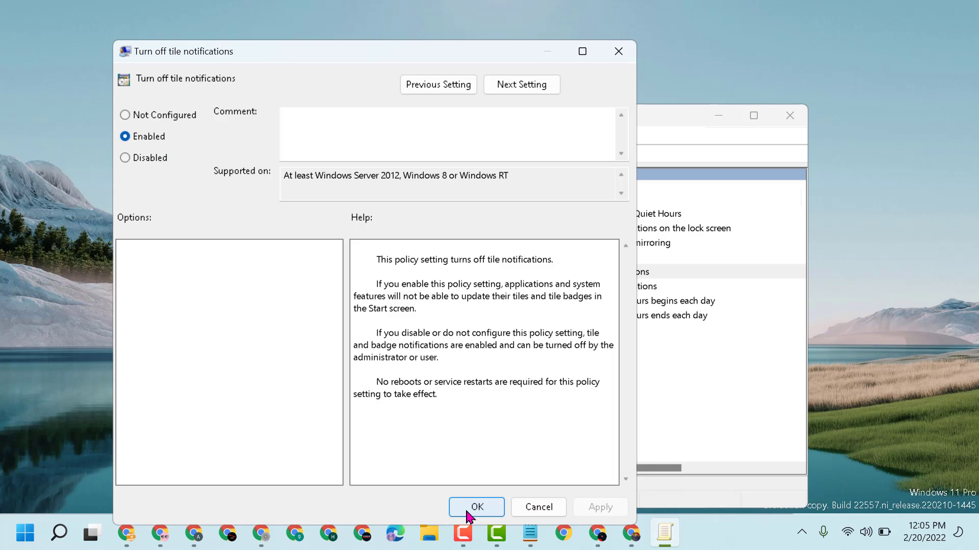
Confirm 'Turn off tile notifications' as Enabled with OK
click(476, 507)
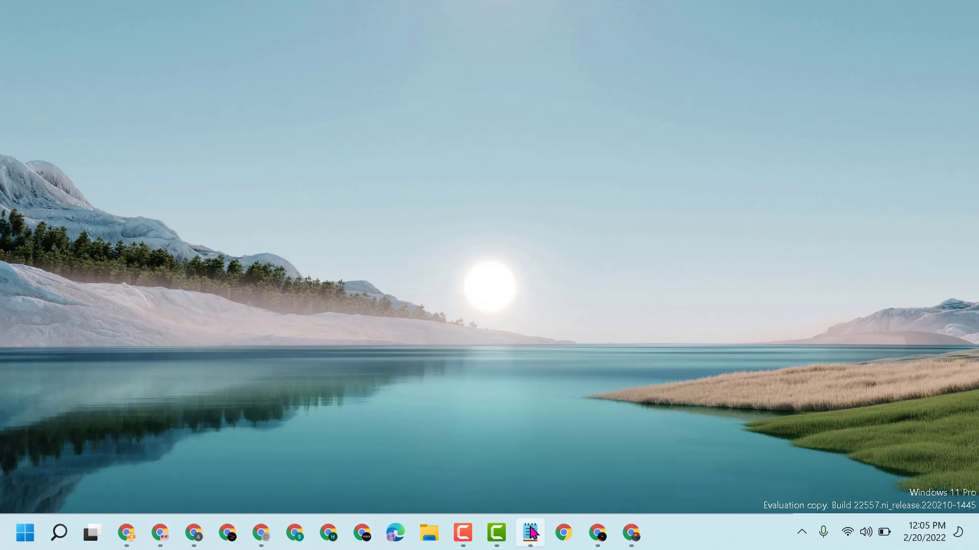
Restore the Notepad window showing the live tiles tutorial note
click(530, 534)
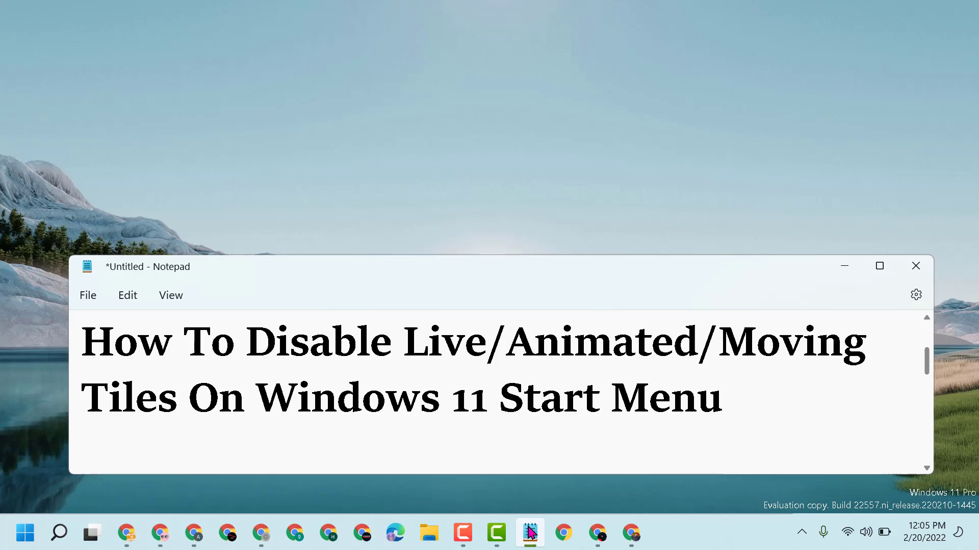